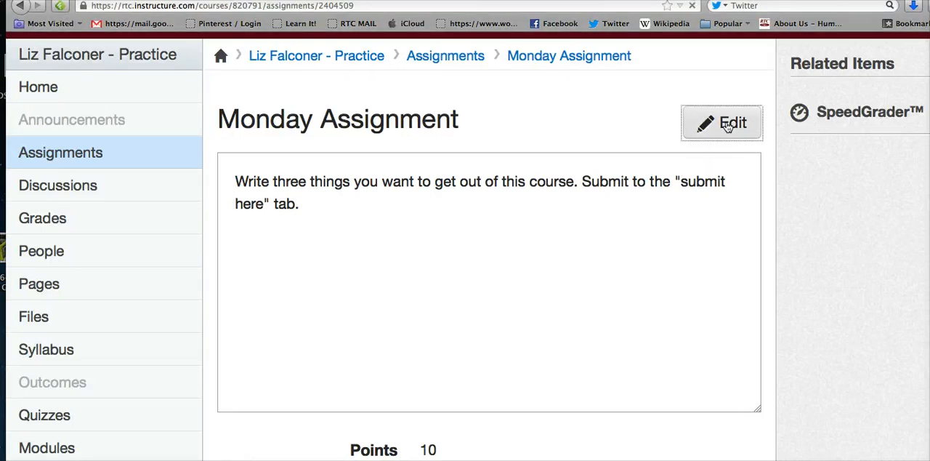
Review Monday Assignment's settings (10 points, online text entry) and update the assignment.
{"action": "left_click", "coordinate": [721, 122]}
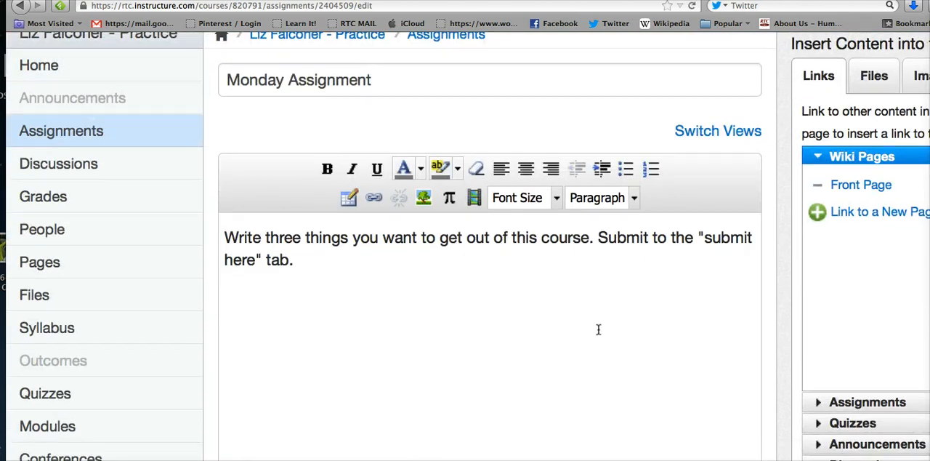
{"action": "scroll", "scroll_direction": "down", "scroll_amount": 3}
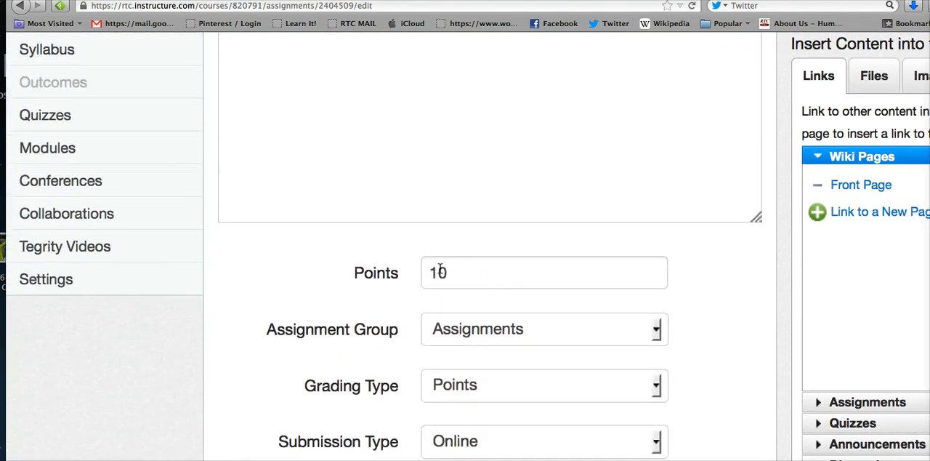
{"action": "scroll", "scroll_direction": "down", "scroll_amount": 3}
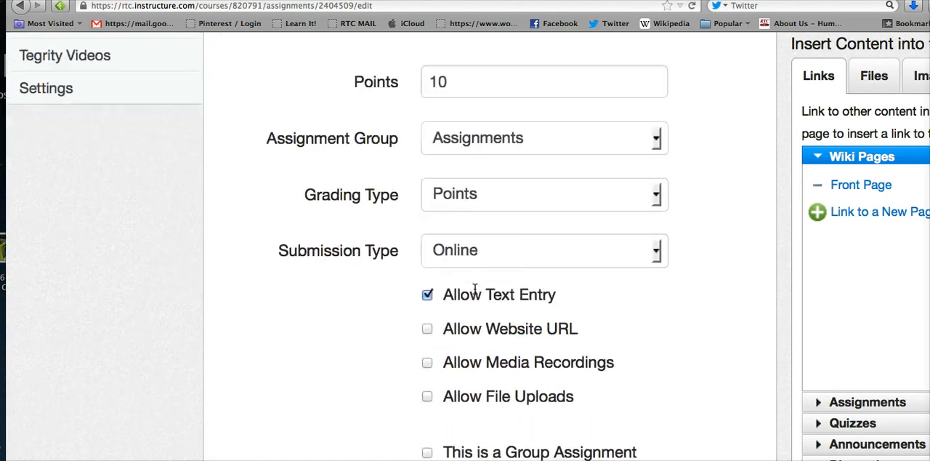
{"action": "scroll", "scroll_direction": "down", "scroll_amount": 3}
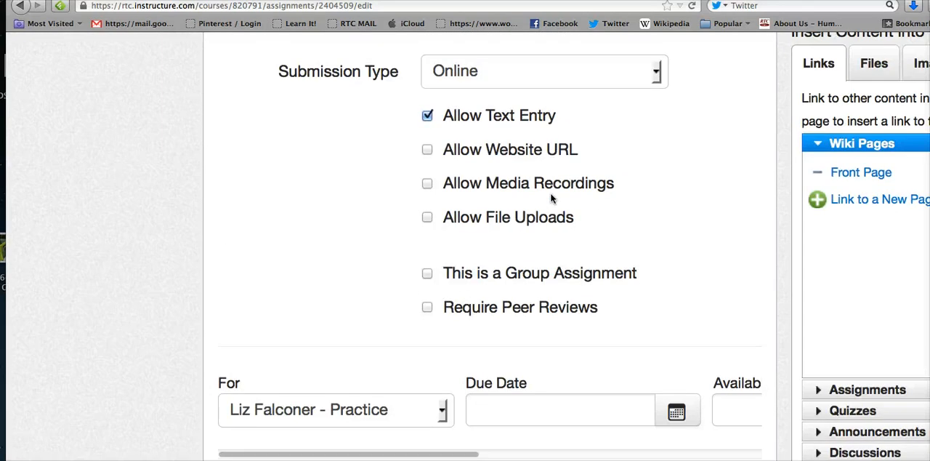
{"action": "scroll", "scroll_direction": "down", "scroll_amount": 3}
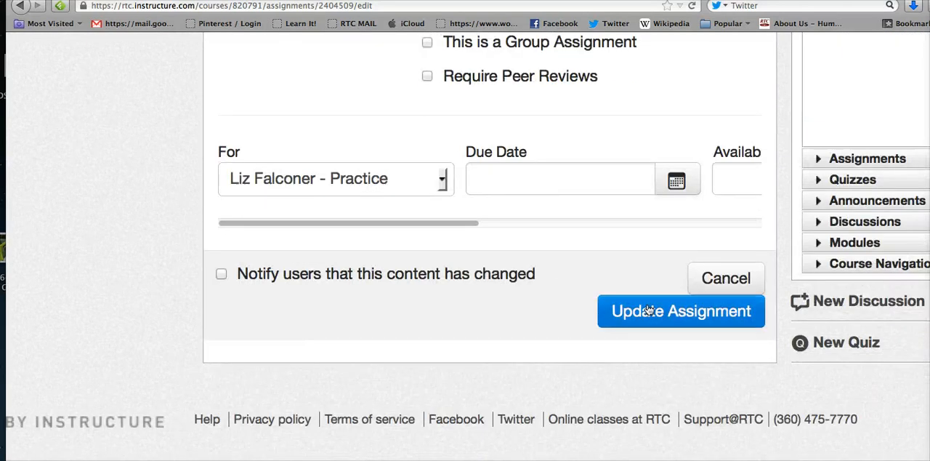
{"action": "left_click", "coordinate": [680, 311]}
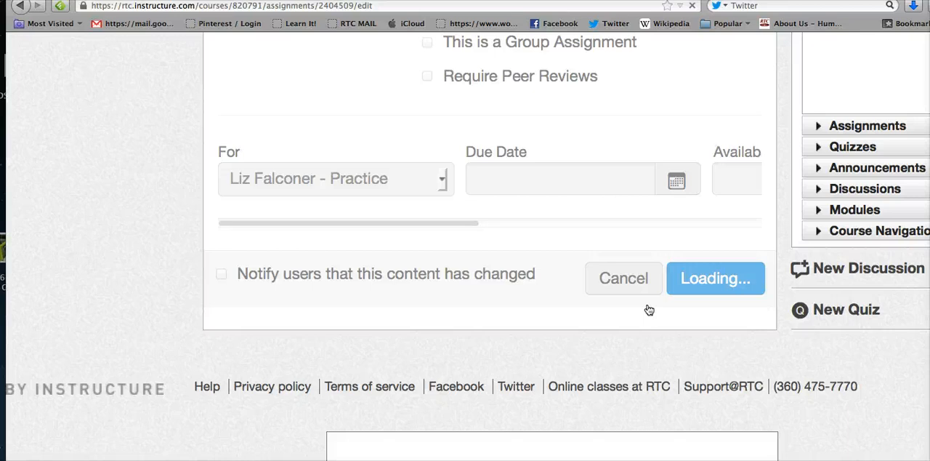
Add a new rubric to the assignment and title it 'Monday Assignment'.
{"action": "left_click", "coordinate": [715, 277]}
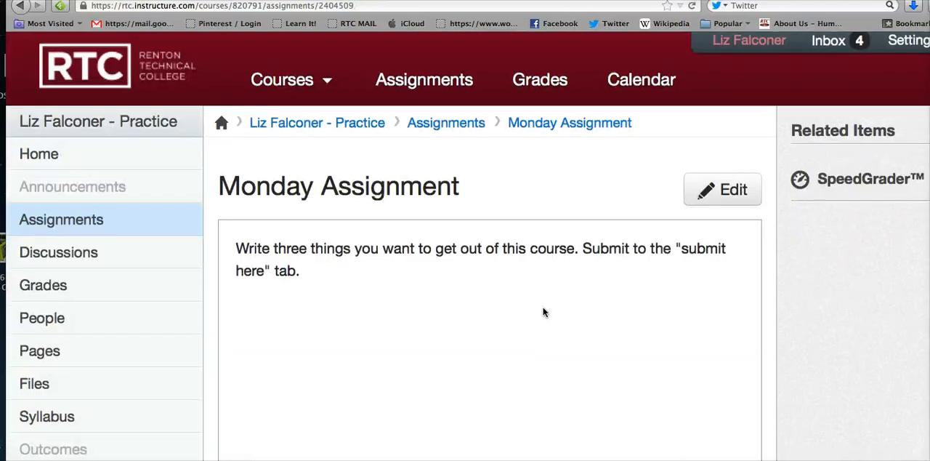
{"action": "scroll", "scroll_direction": "down", "scroll_amount": 3}
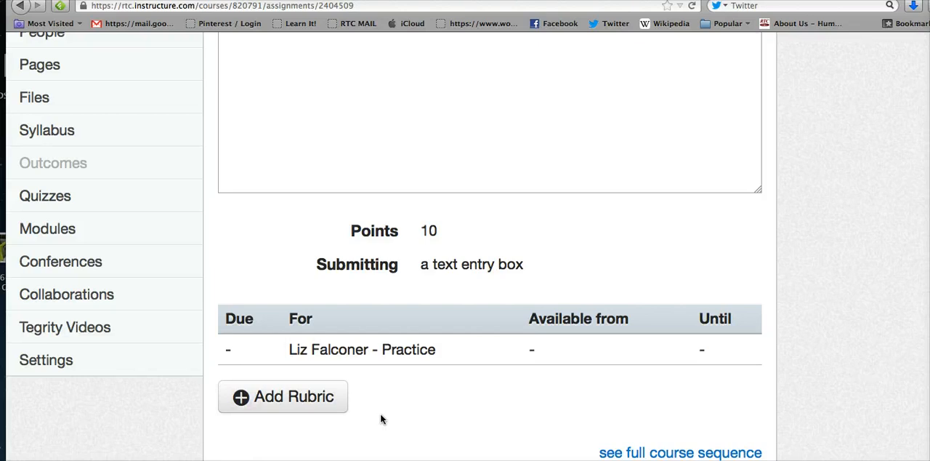
{"action": "scroll", "scroll_direction": "down", "scroll_amount": 3}
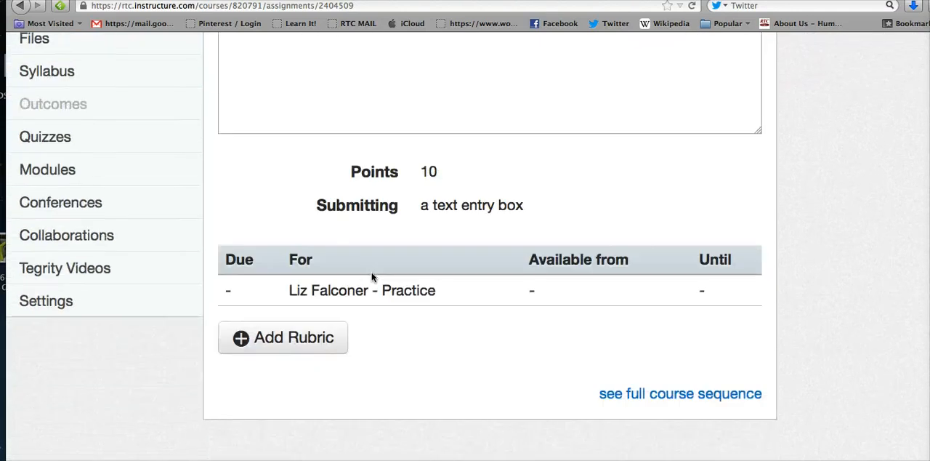
{"action": "scroll", "scroll_direction": "down", "scroll_amount": 3}
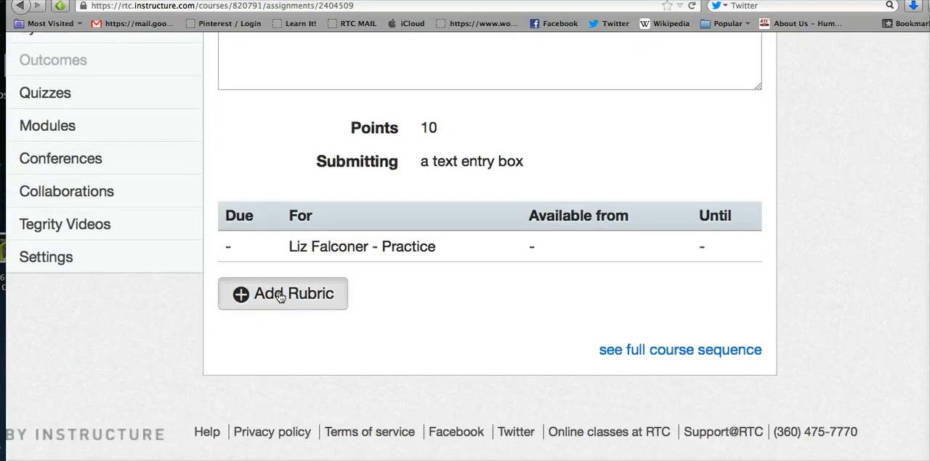
{"action": "left_click", "coordinate": [282, 294]}
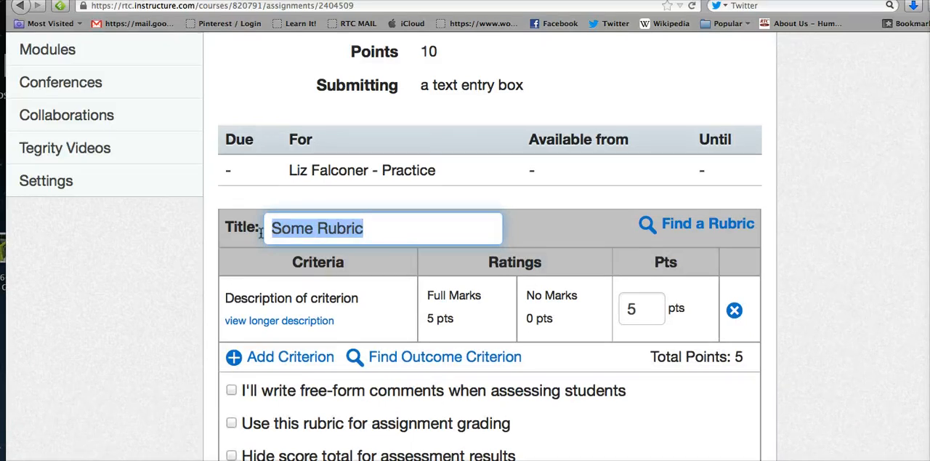
{"action": "type", "text": "Monday As"}
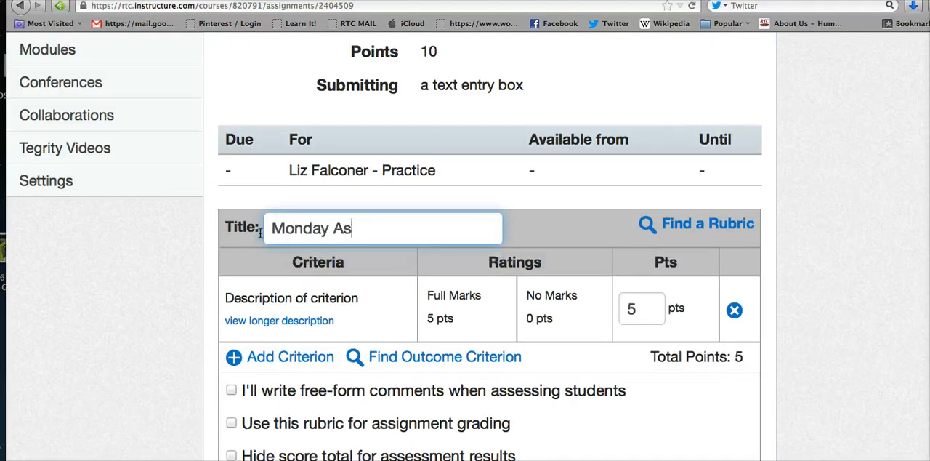
{"action": "type", "text": "signment"}
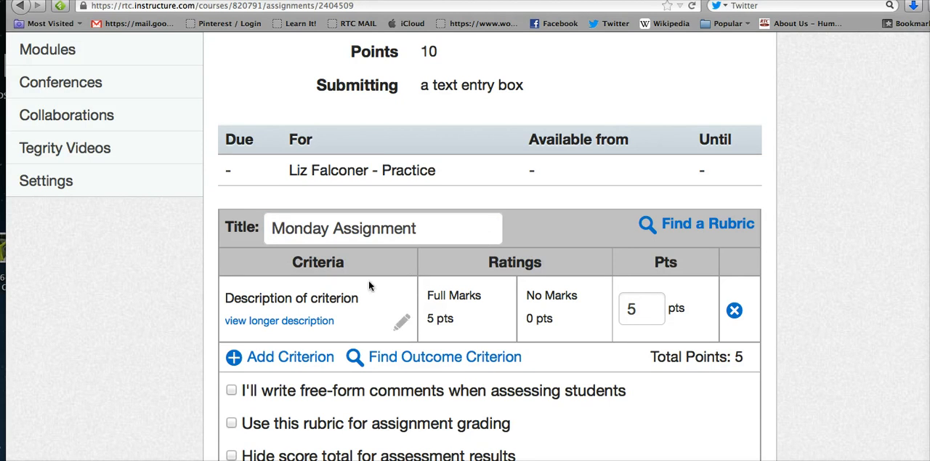
{"action": "mouse_move", "coordinate": [401, 322]}
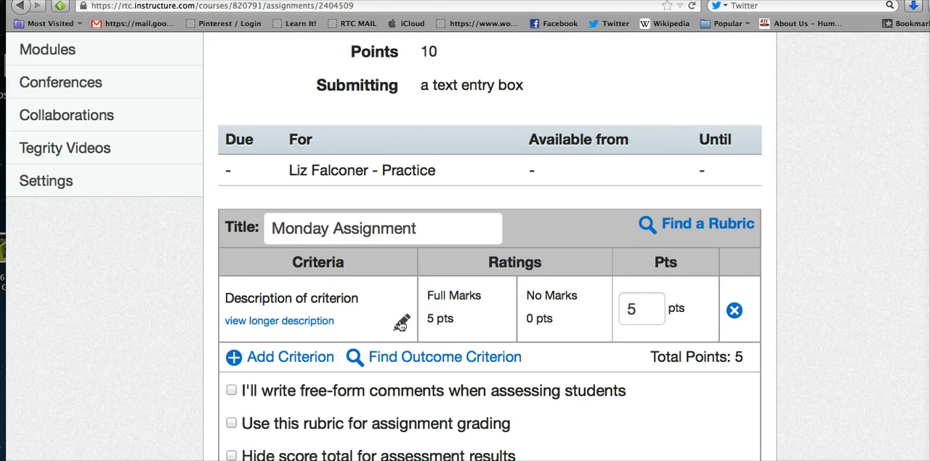
Set the criterion to 'Three goals written and submitted to dropbox.' worth 10 points.
{"action": "left_click", "coordinate": [401, 323]}
{"action": "type", "text": "Three goals"}
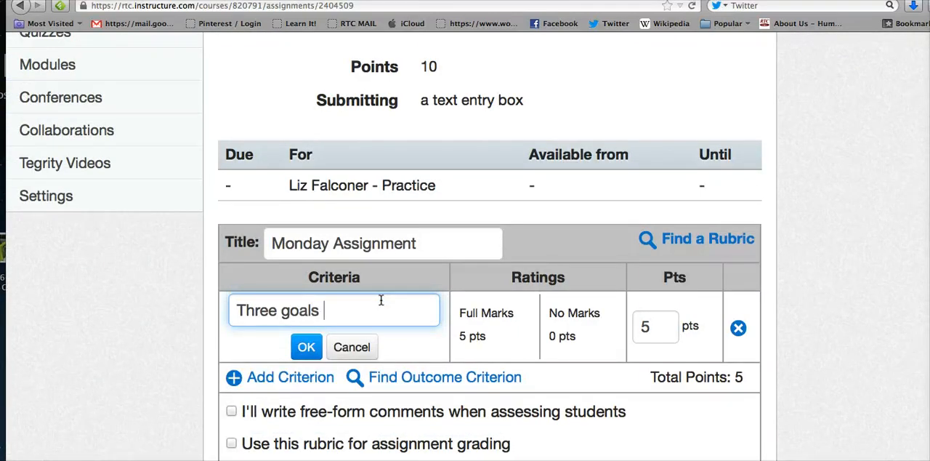
{"action": "type", "text": "wr"}
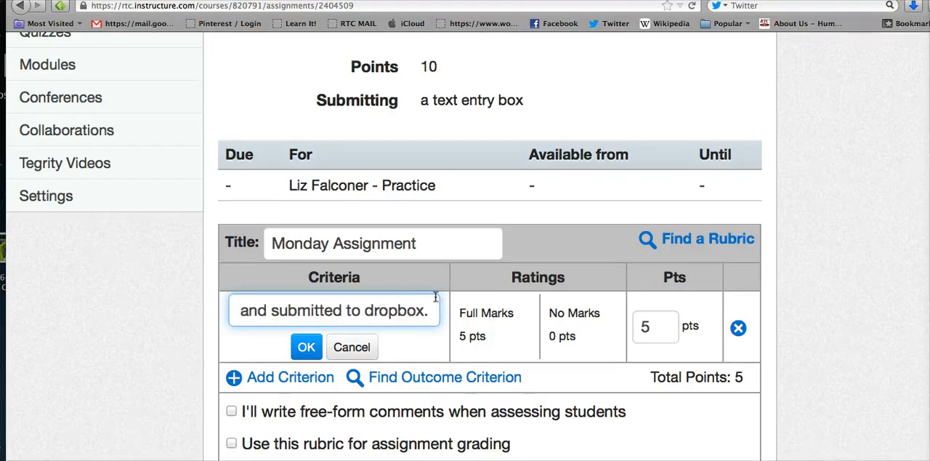
{"action": "mouse_move", "coordinate": [658, 326]}
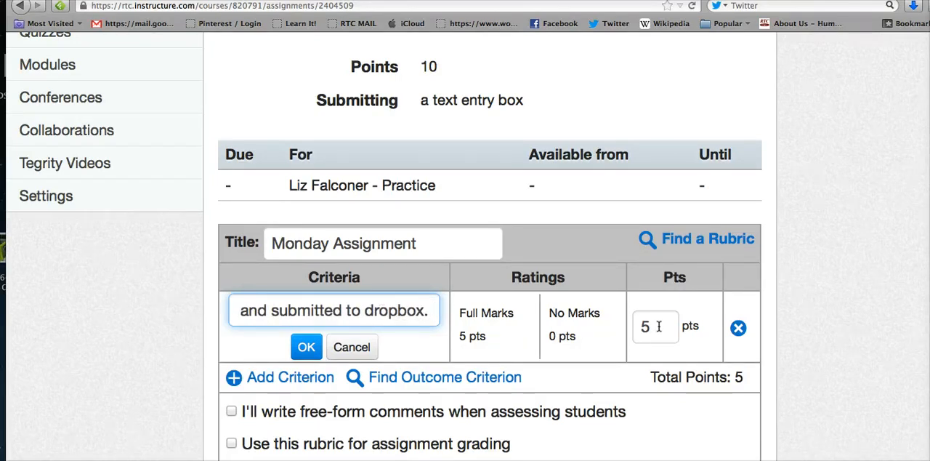
{"action": "left_click", "coordinate": [654, 325]}
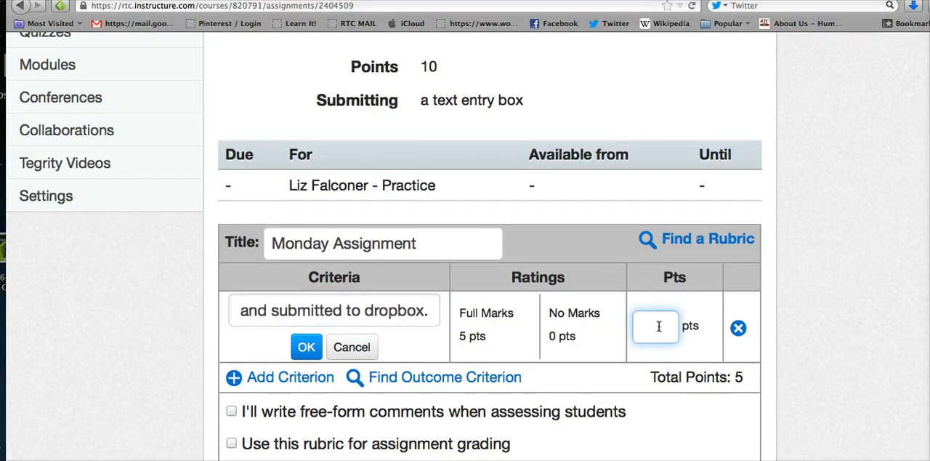
{"action": "type", "text": "10"}
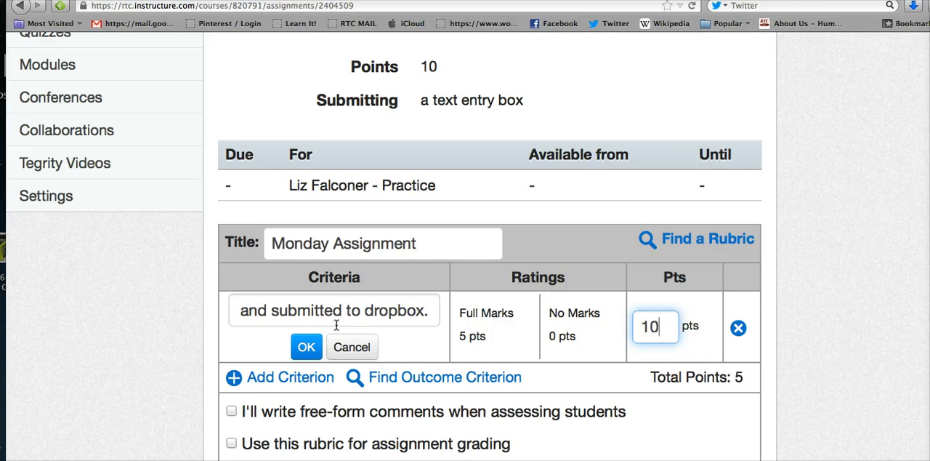
{"action": "left_click", "coordinate": [306, 345]}
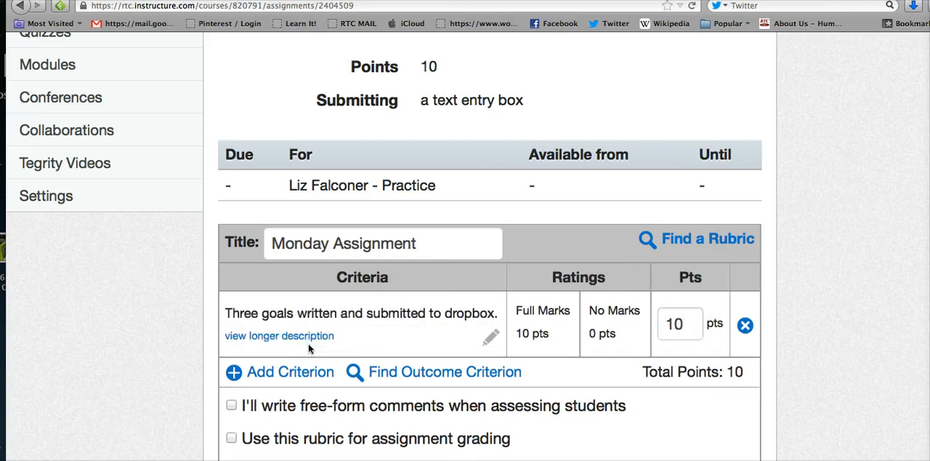
{"action": "left_click", "coordinate": [290, 372]}
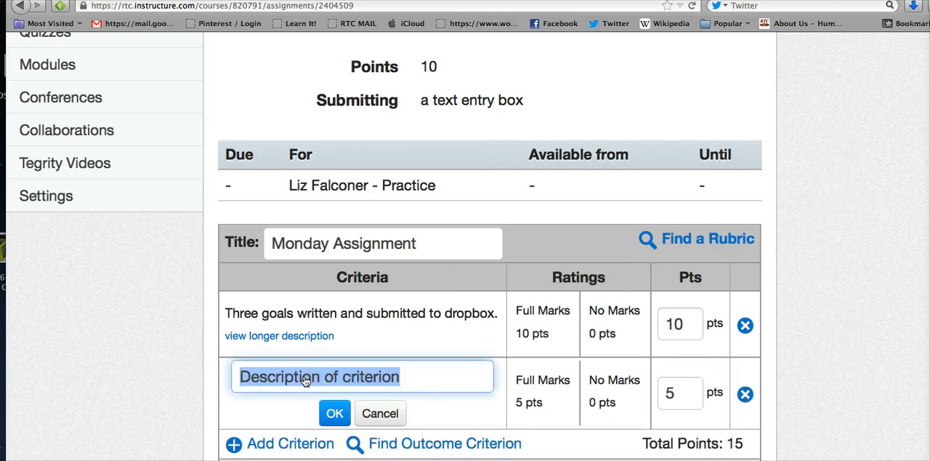
{"action": "mouse_move", "coordinate": [323, 366]}
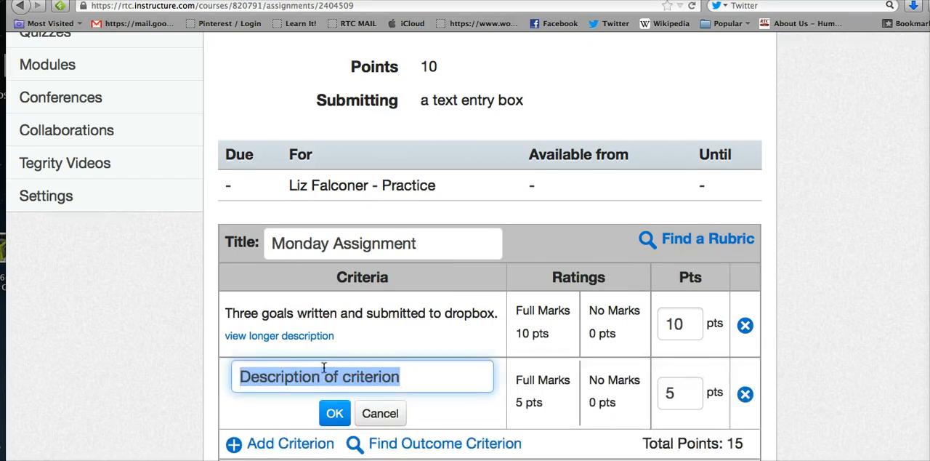
{"action": "type", "text": "Submit online linke..."}
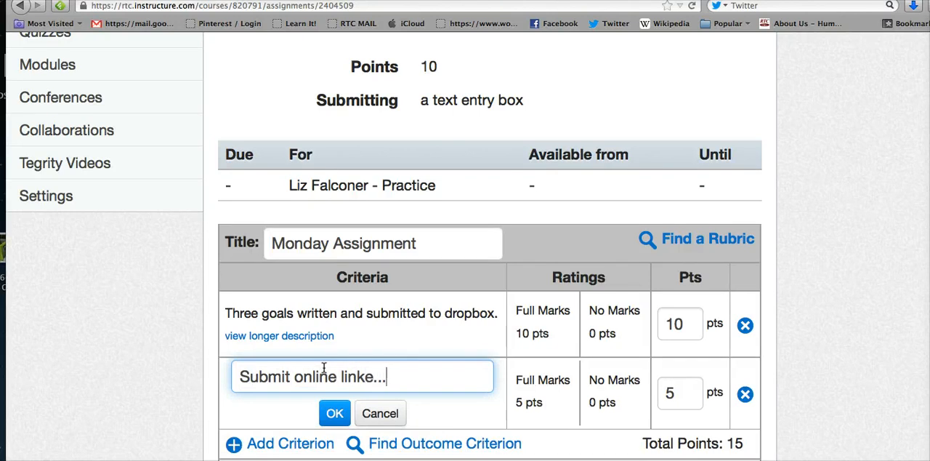
{"action": "key", "text": "BackSpace"}
{"action": "type", "text": "."}
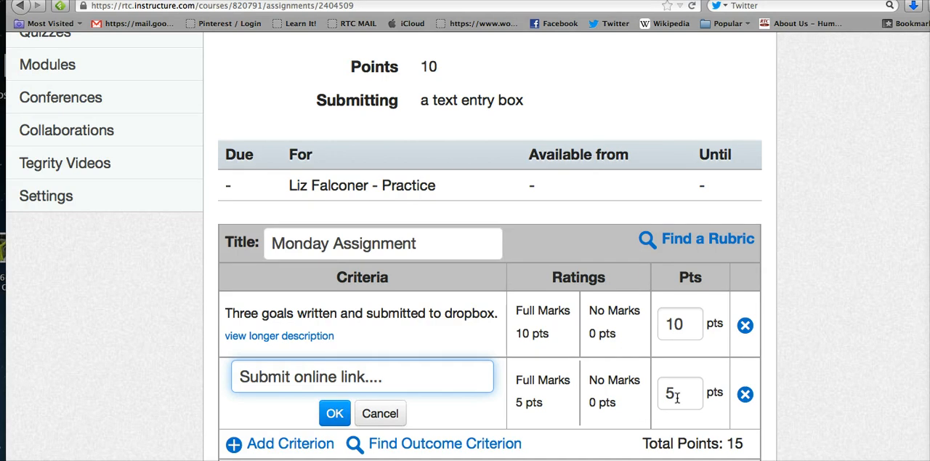
{"action": "left_click", "coordinate": [381, 413]}
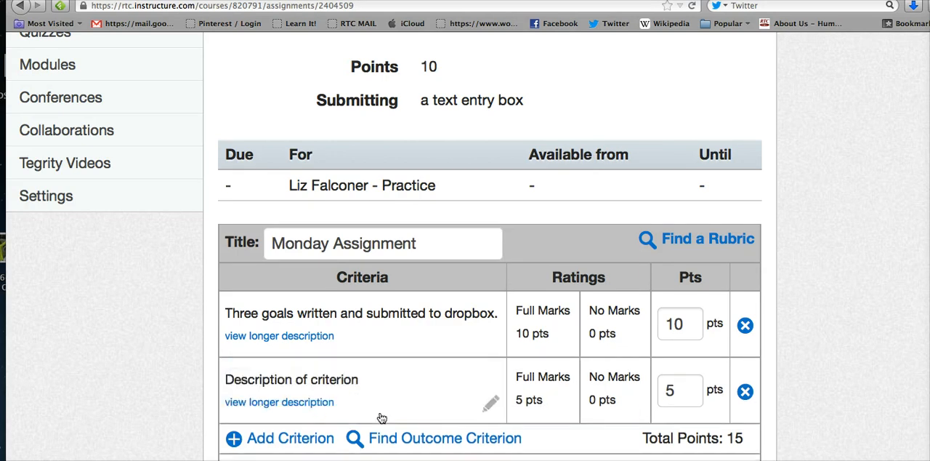
Enable free-form comments for assessment, leaving rubric-based assignment grading turned off.
{"action": "scroll", "scroll_direction": "down", "scroll_amount": 3}
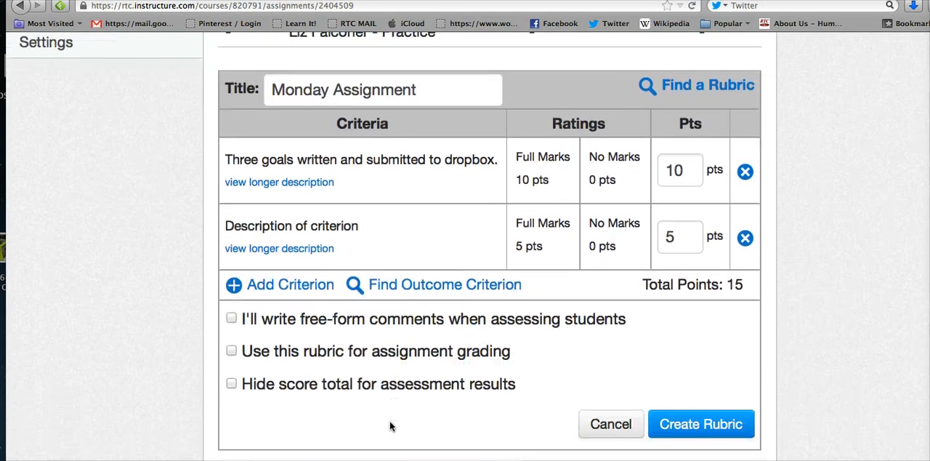
{"action": "scroll", "scroll_direction": "down", "scroll_amount": 3}
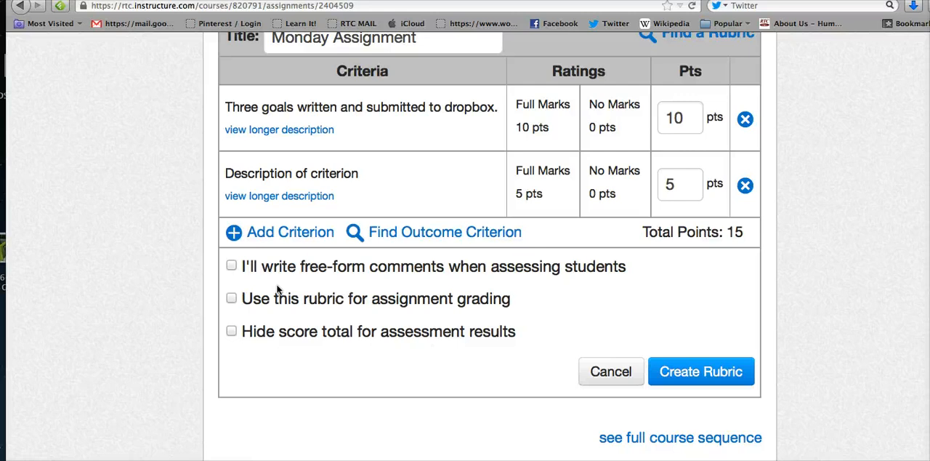
{"action": "mouse_move", "coordinate": [259, 274]}
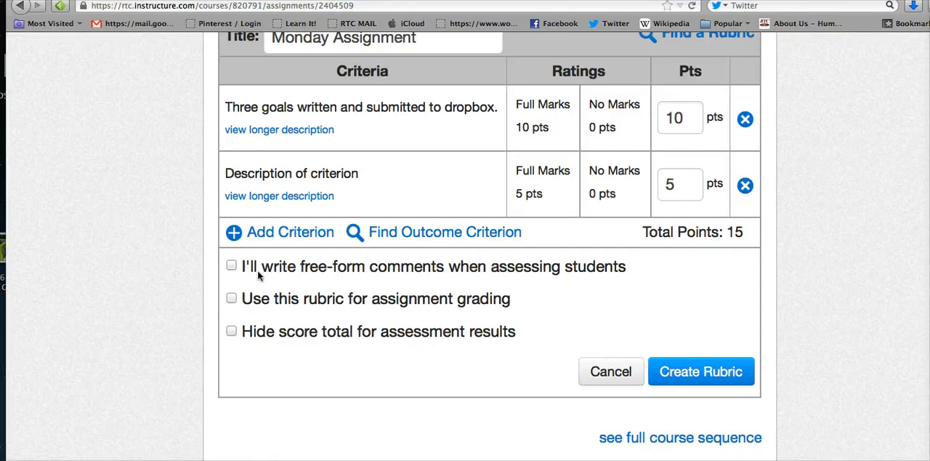
{"action": "left_click", "coordinate": [231, 266]}
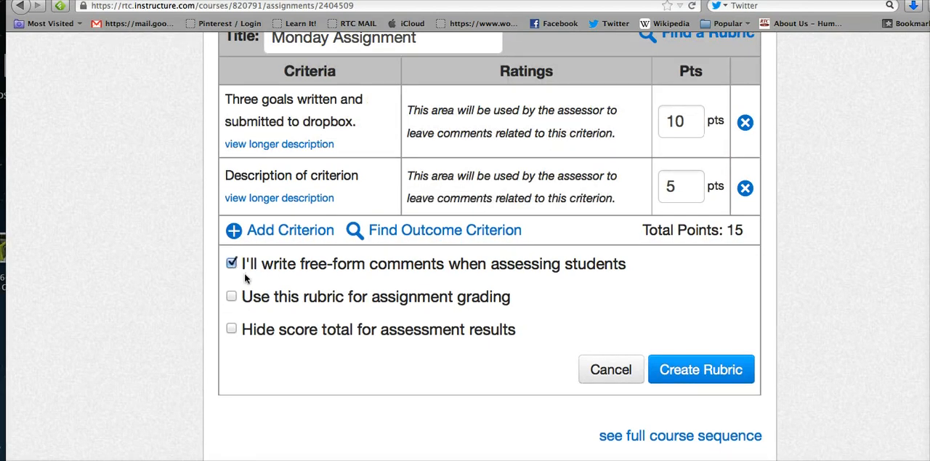
{"action": "left_click", "coordinate": [231, 297]}
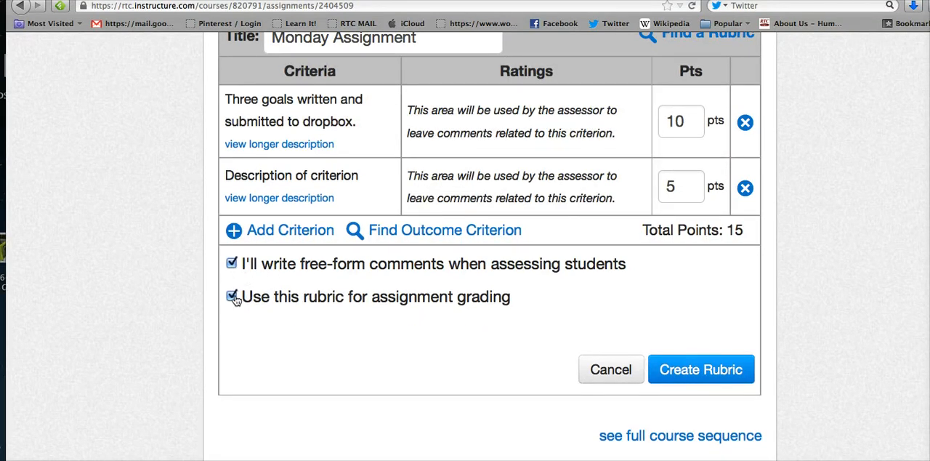
{"action": "left_click", "coordinate": [231, 296]}
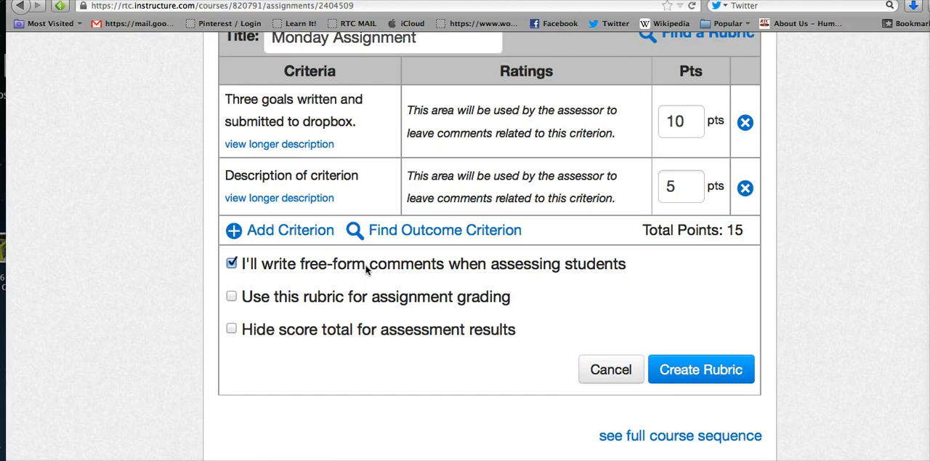
{"action": "mouse_move", "coordinate": [576, 270]}
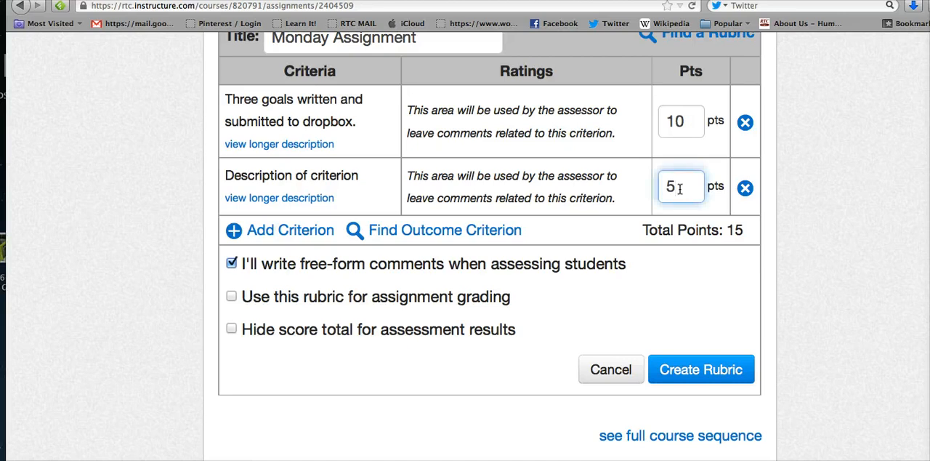
{"action": "double_click", "coordinate": [680, 186]}
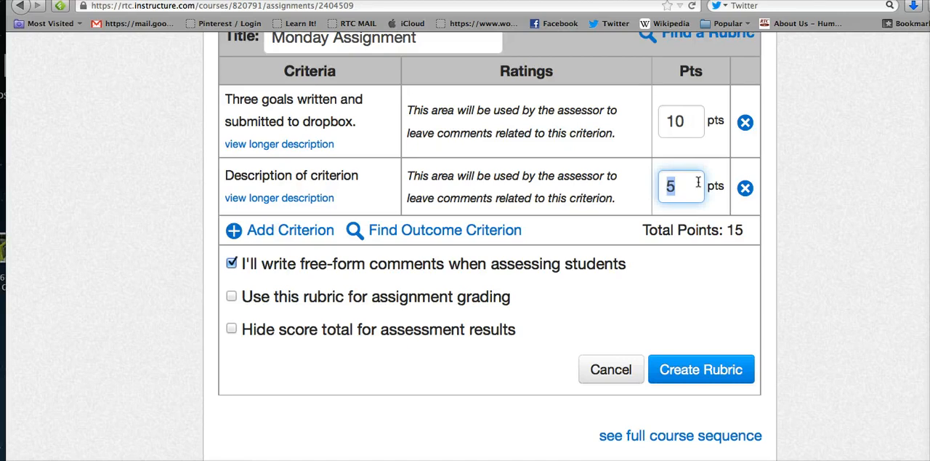
Delete the second criterion, leaving only the 10-point three-goals criterion.
{"action": "left_click", "coordinate": [744, 188]}
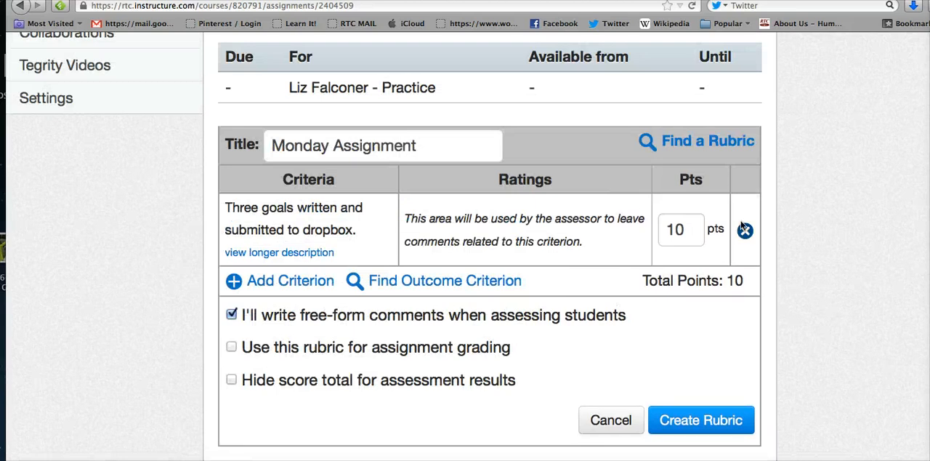
{"action": "mouse_move", "coordinate": [661, 229]}
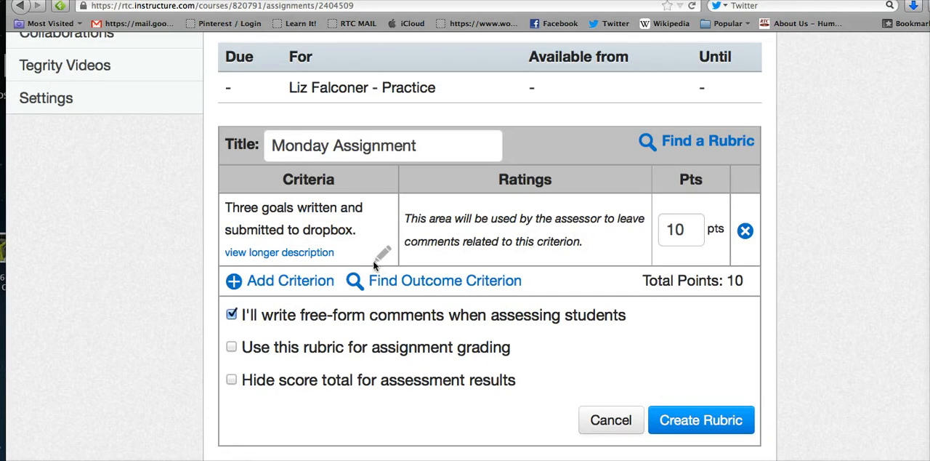
{"action": "mouse_move", "coordinate": [404, 231]}
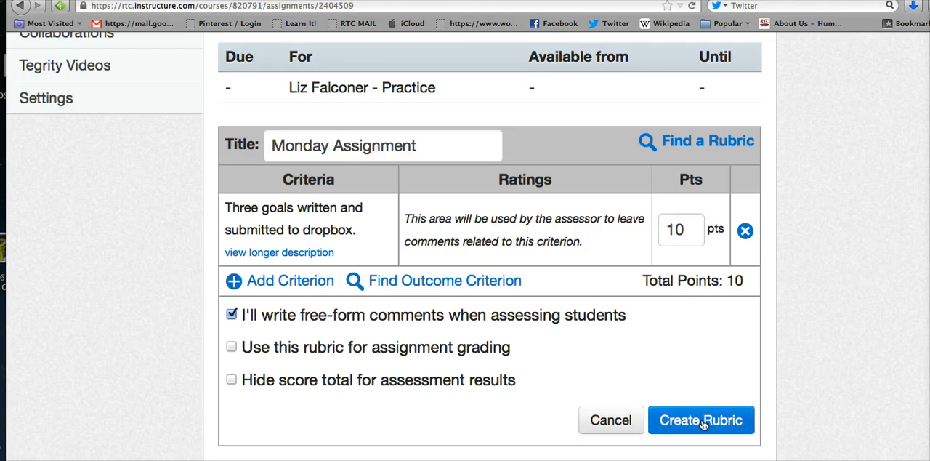
Create the rubric so it is saved to the Monday Assignment.
{"action": "left_click", "coordinate": [701, 420]}
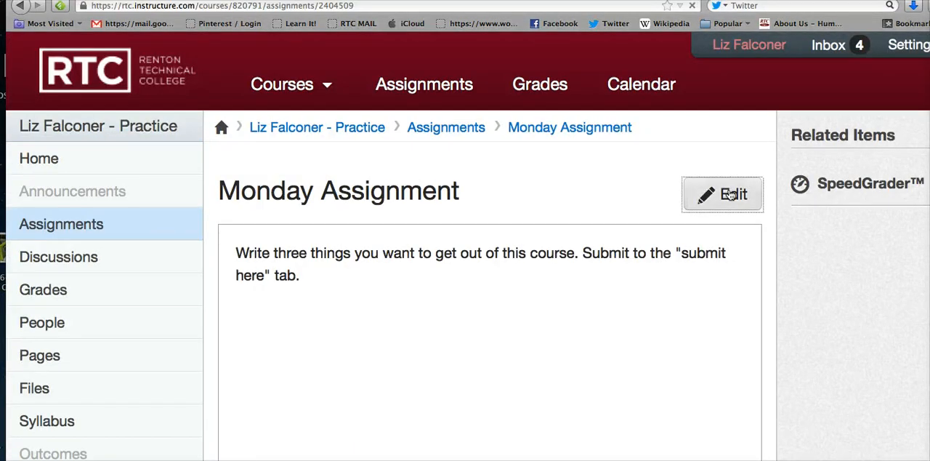
Re-save Monday Assignment and confirm the attached 10-point comment-based rubric on its page.
{"action": "left_click", "coordinate": [722, 194]}
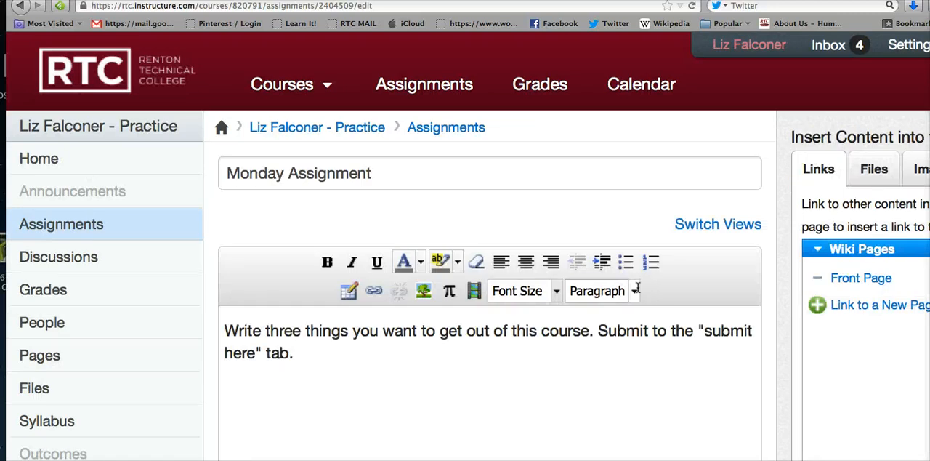
{"action": "scroll", "scroll_direction": "down", "scroll_amount": 3}
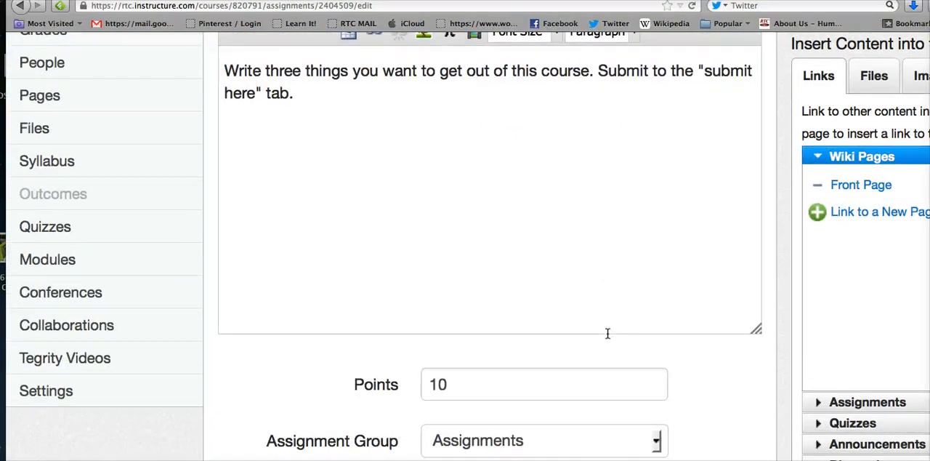
{"action": "scroll", "scroll_direction": "down", "scroll_amount": 3}
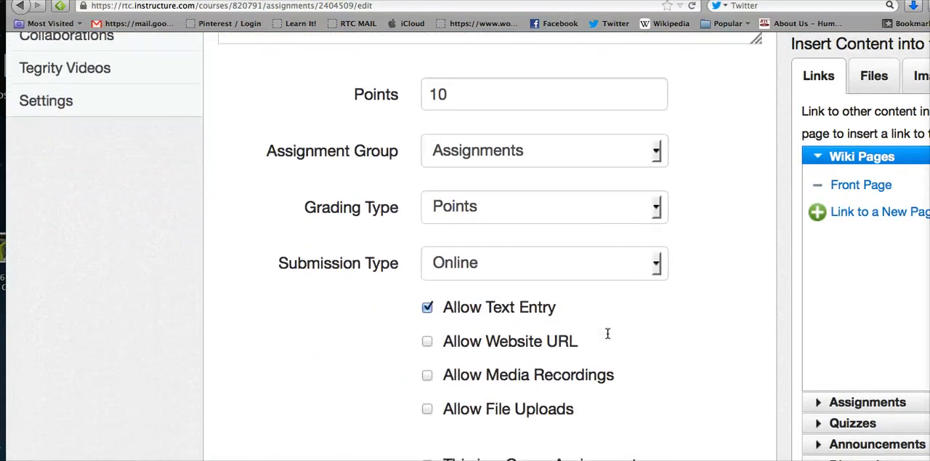
{"action": "scroll", "scroll_direction": "down", "scroll_amount": 3}
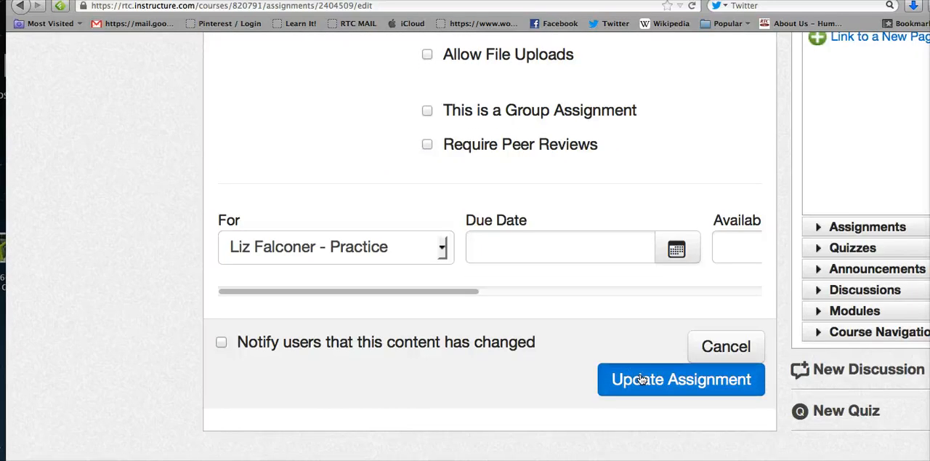
{"action": "left_click", "coordinate": [680, 377]}
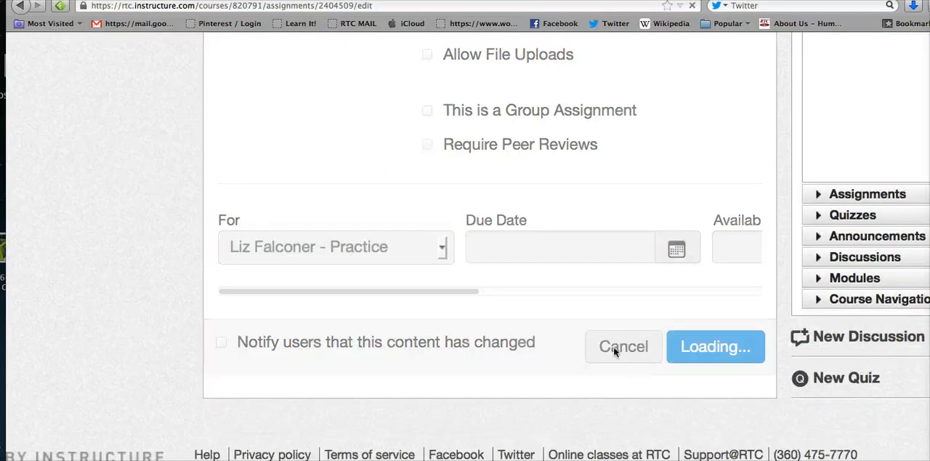
{"action": "left_click", "coordinate": [715, 345]}
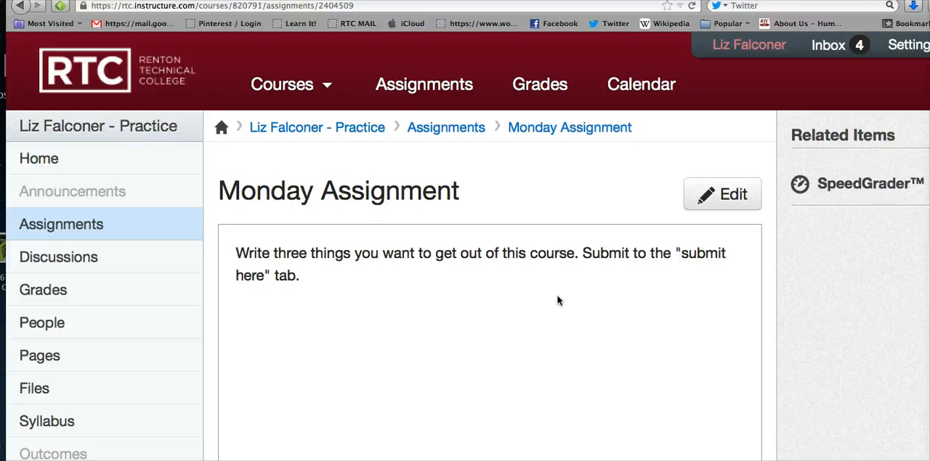
{"action": "scroll", "scroll_direction": "down", "scroll_amount": 3}
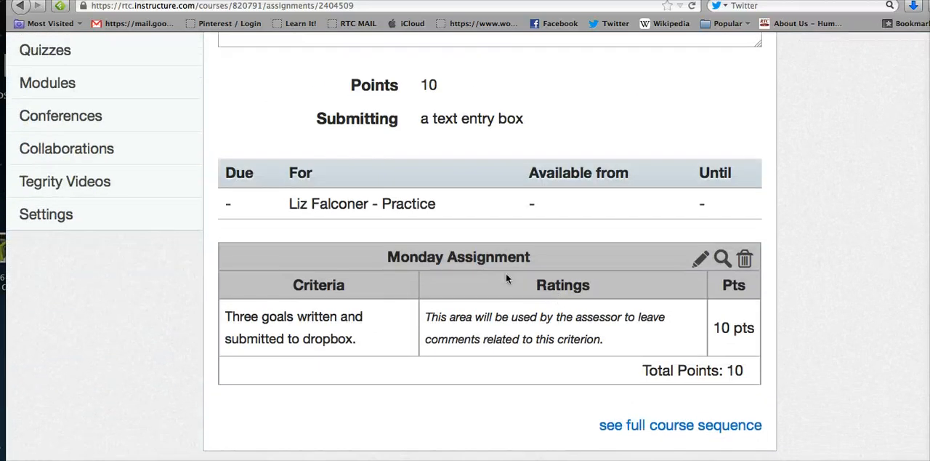